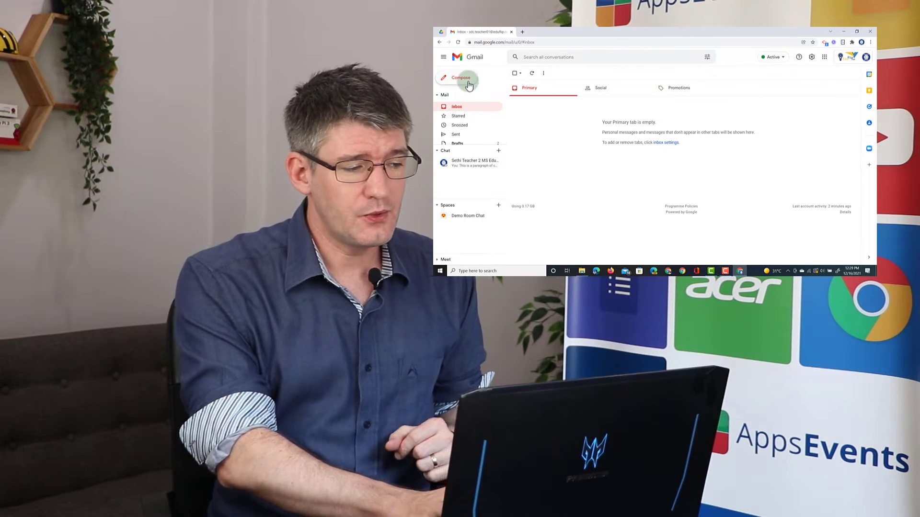
# Enable Templates under Gmail's Advanced settings and save the change.
pyautogui.click(461, 78)
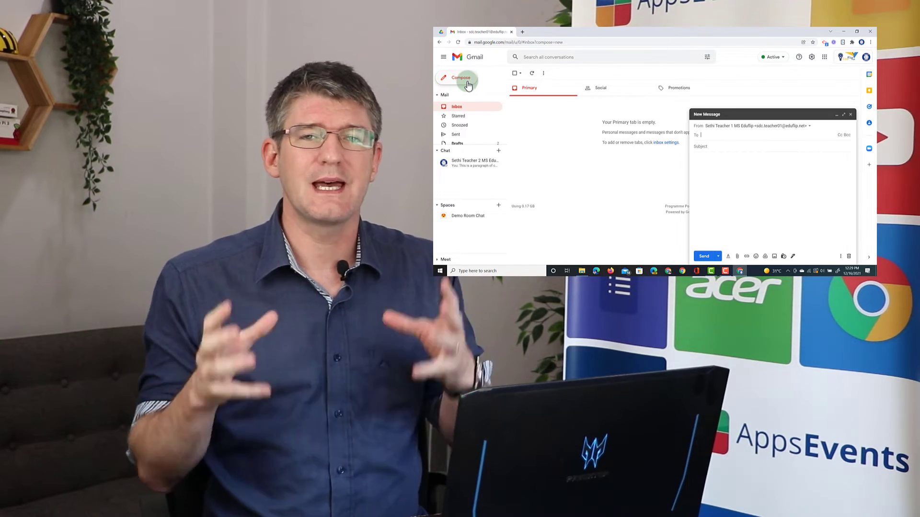
pyautogui.click(849, 114)
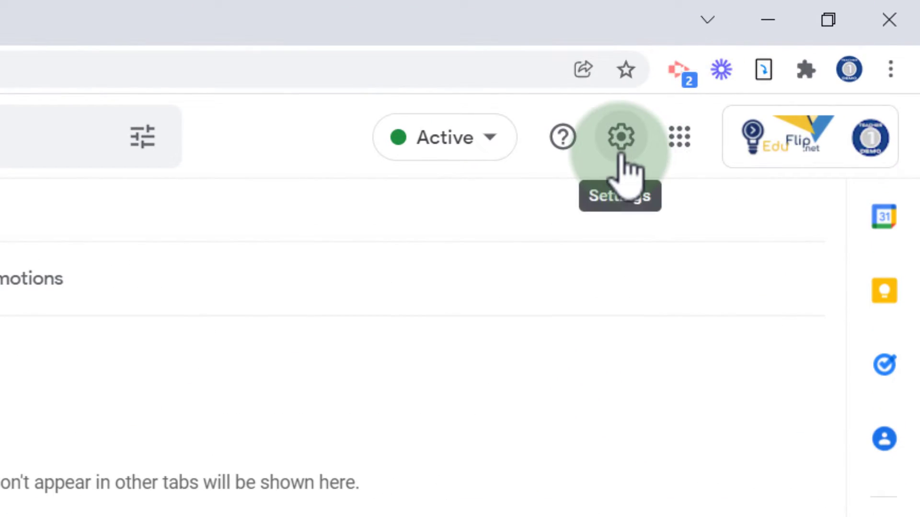
pyautogui.click(620, 136)
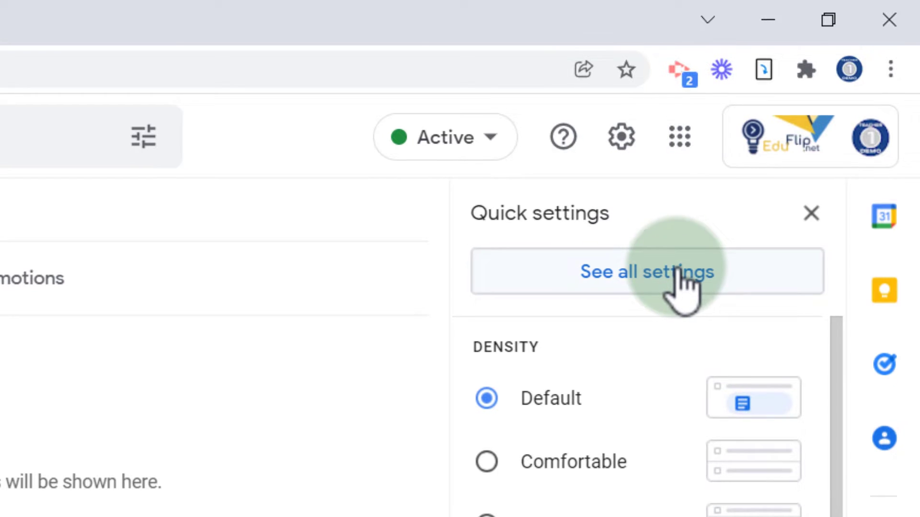
pyautogui.click(645, 271)
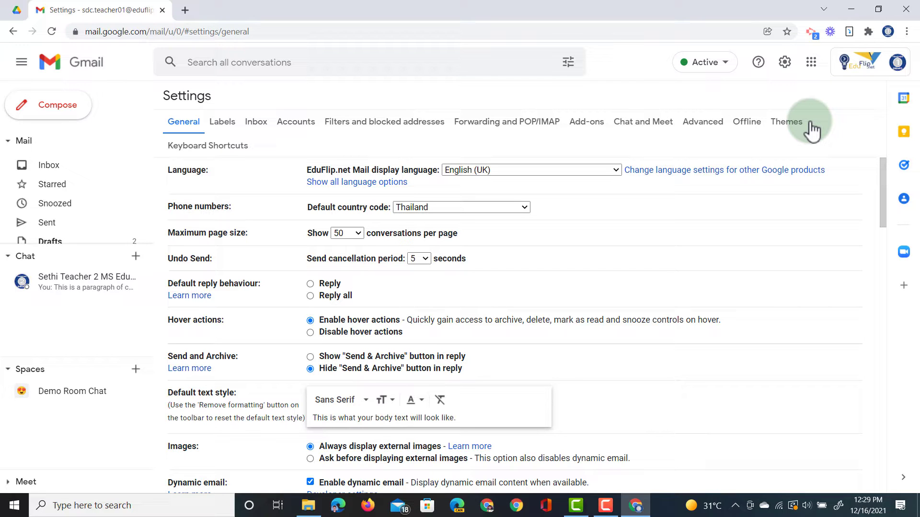
pyautogui.moveTo(667, 121)
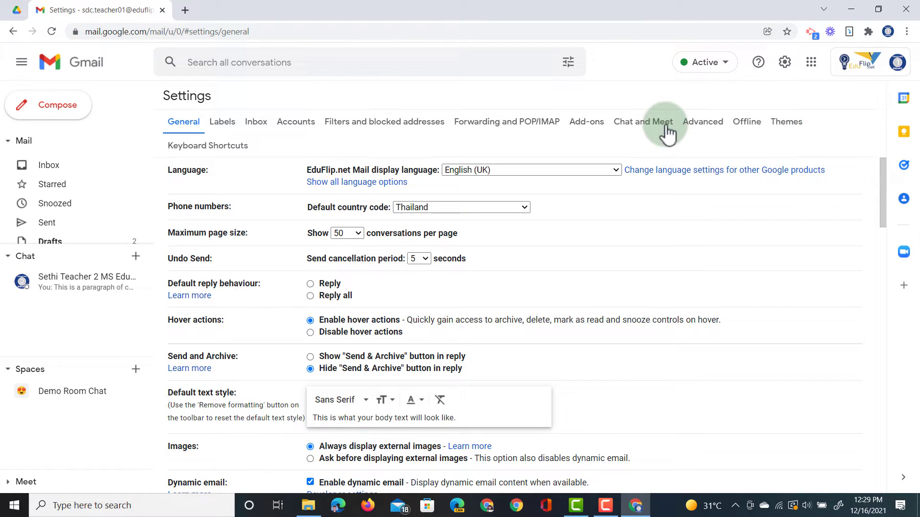
pyautogui.click(703, 122)
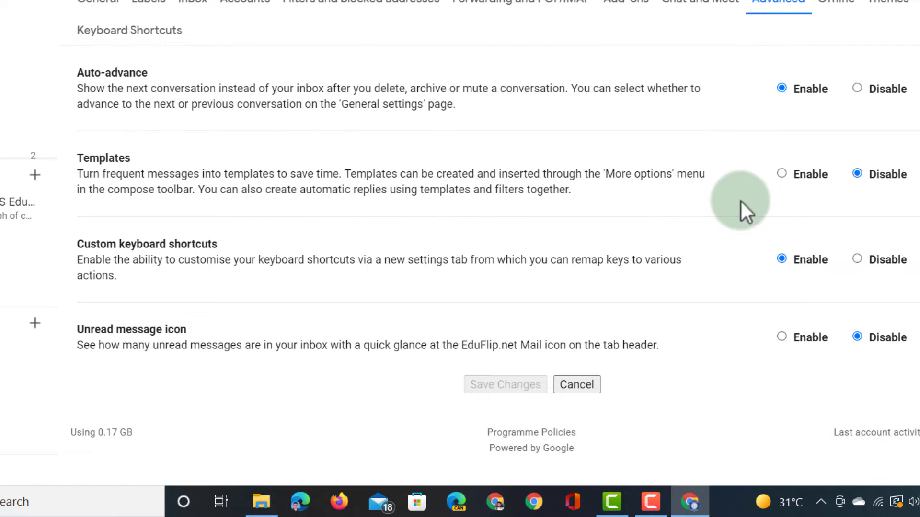
pyautogui.click(781, 174)
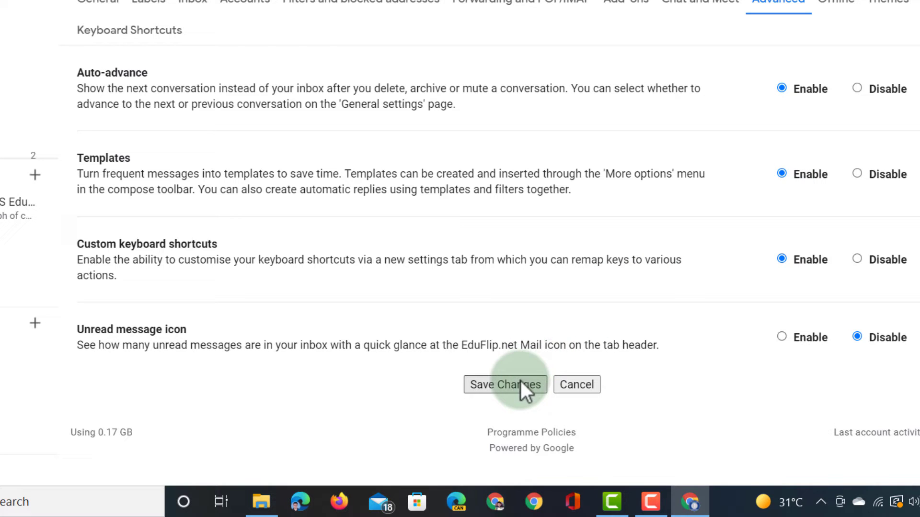
pyautogui.click(504, 385)
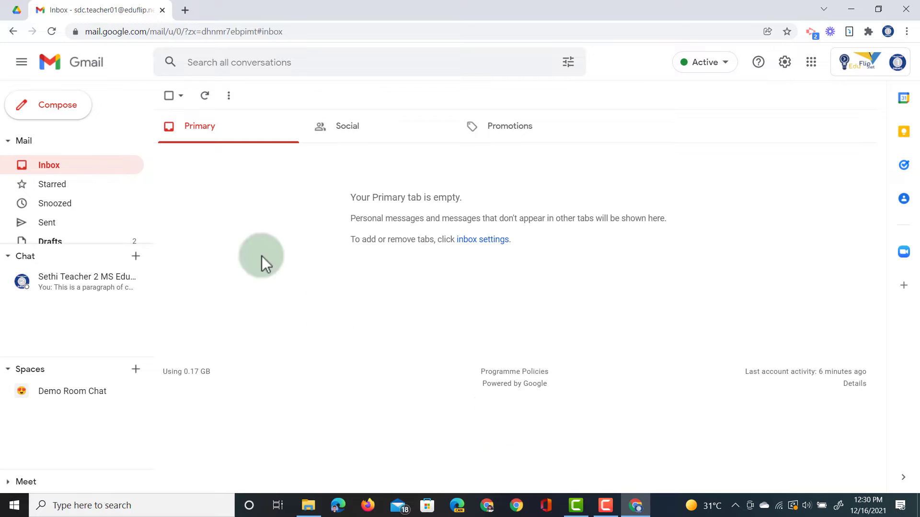
# Compose a holiday away-reply body starting 'Dear Name,' with a topic placeholder.
pyautogui.click(47, 104)
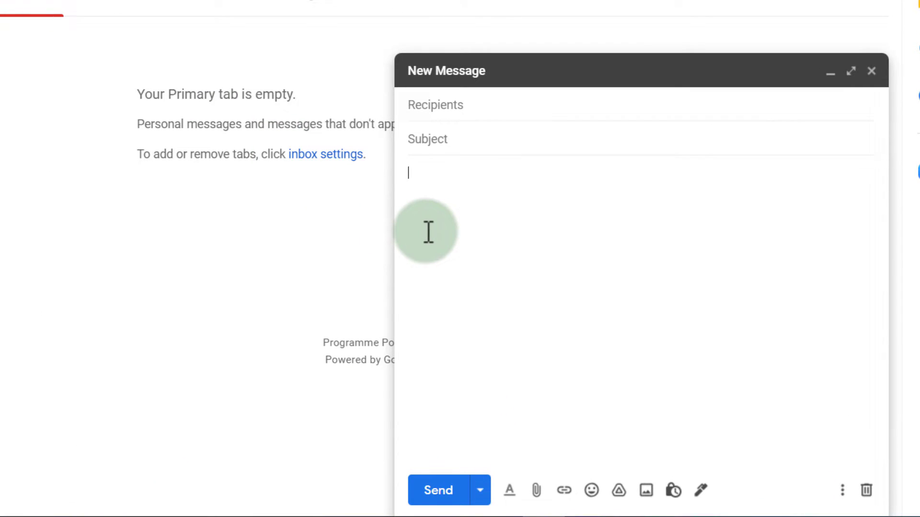
pyautogui.write('Dear Name,')
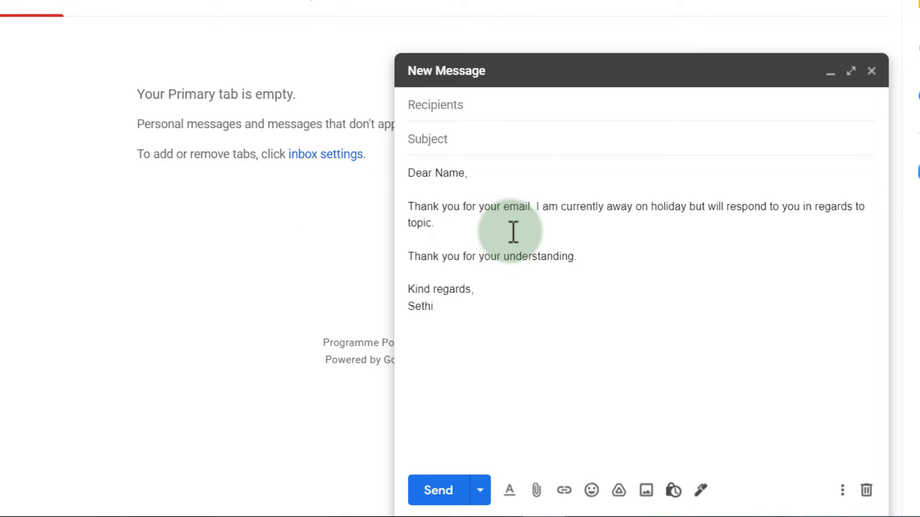
pyautogui.moveTo(536, 212)
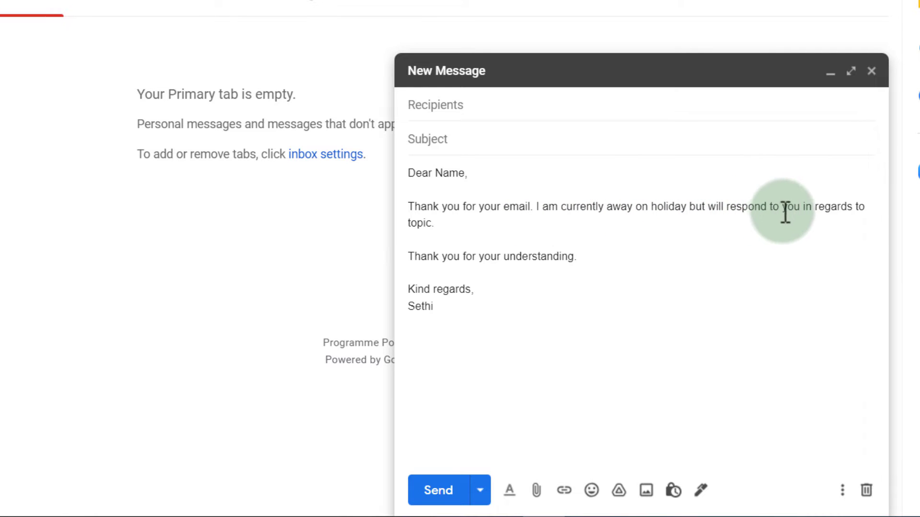
pyautogui.doubleClick(418, 223)
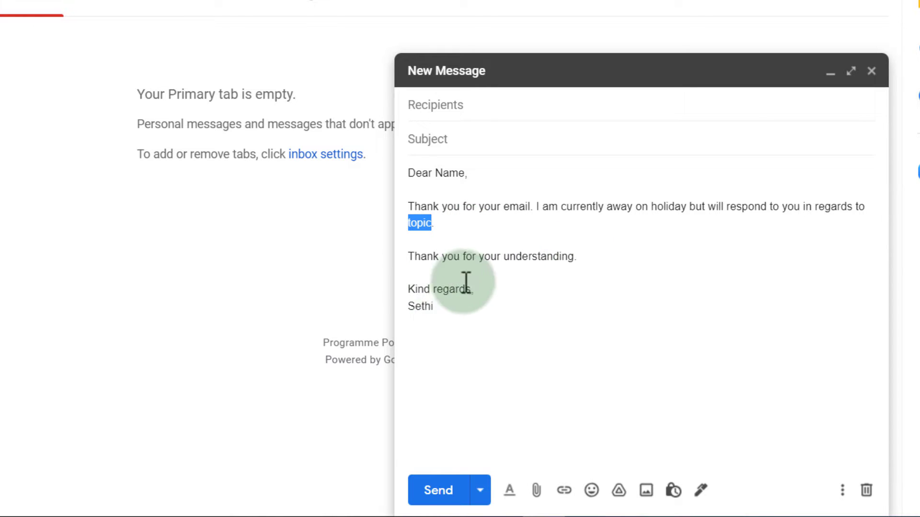
pyautogui.moveTo(669, 394)
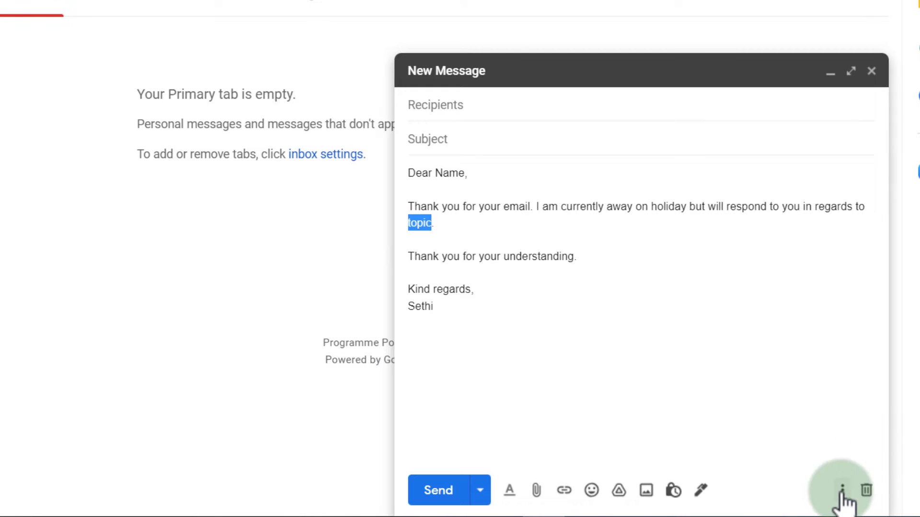
# Save the open away-reply draft as a new template called 'Christmas Holiday'.
pyautogui.click(841, 490)
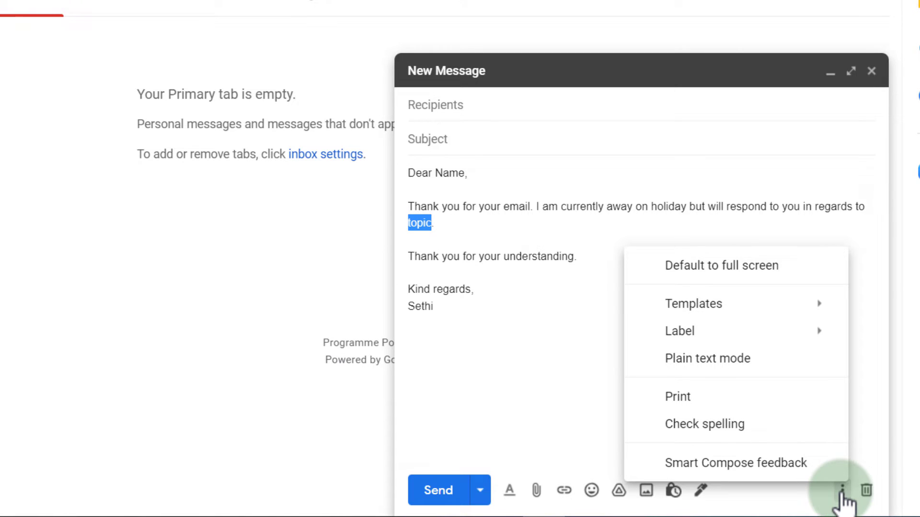
pyautogui.click(695, 303)
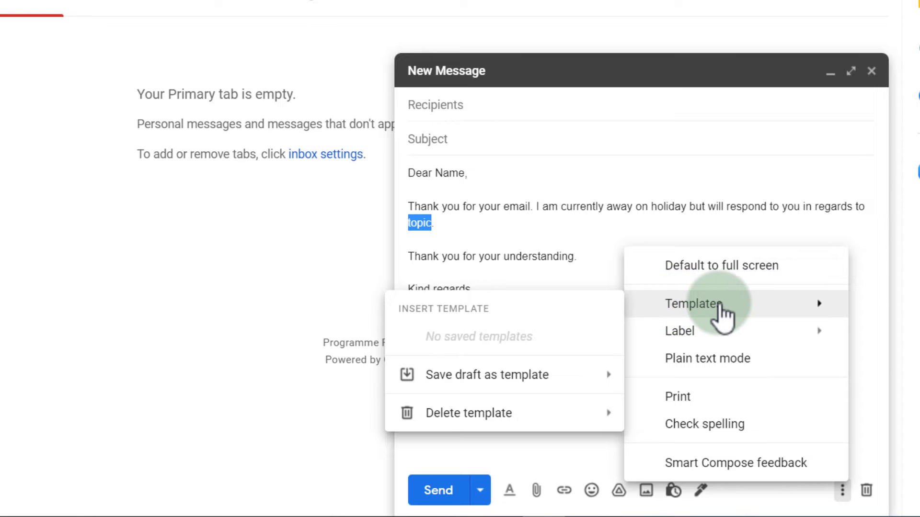
pyautogui.moveTo(487, 374)
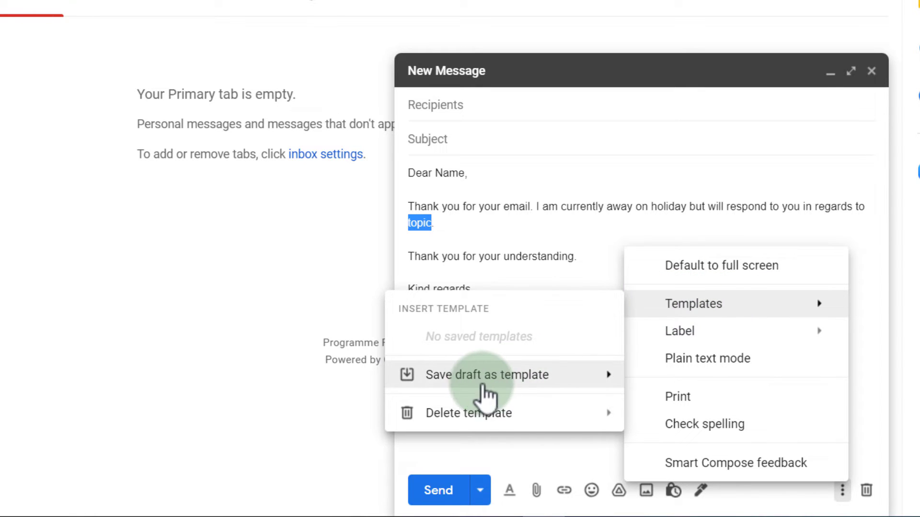
pyautogui.moveTo(488, 374)
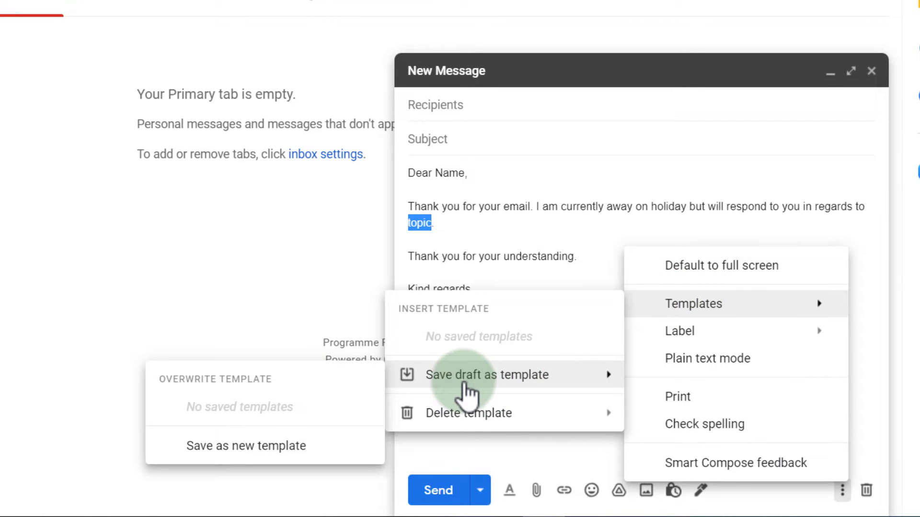
pyautogui.click(246, 446)
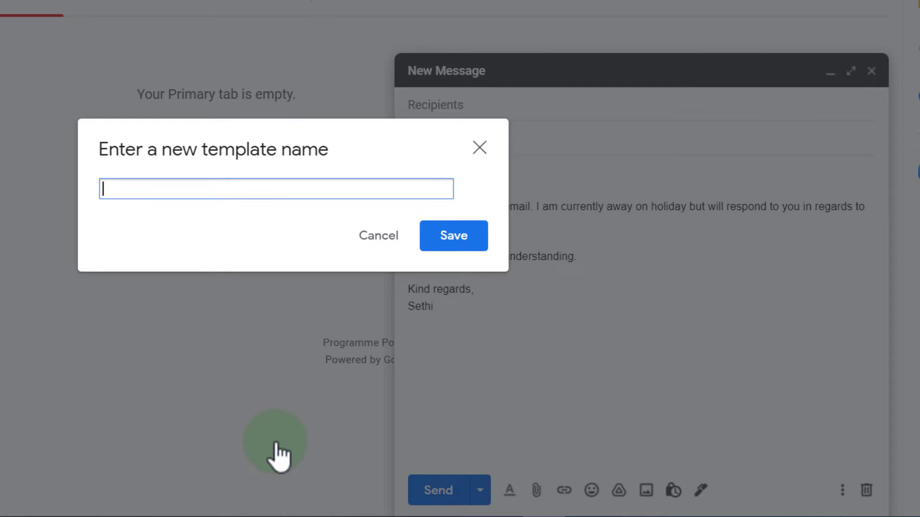
pyautogui.write('Christmas Holiday')
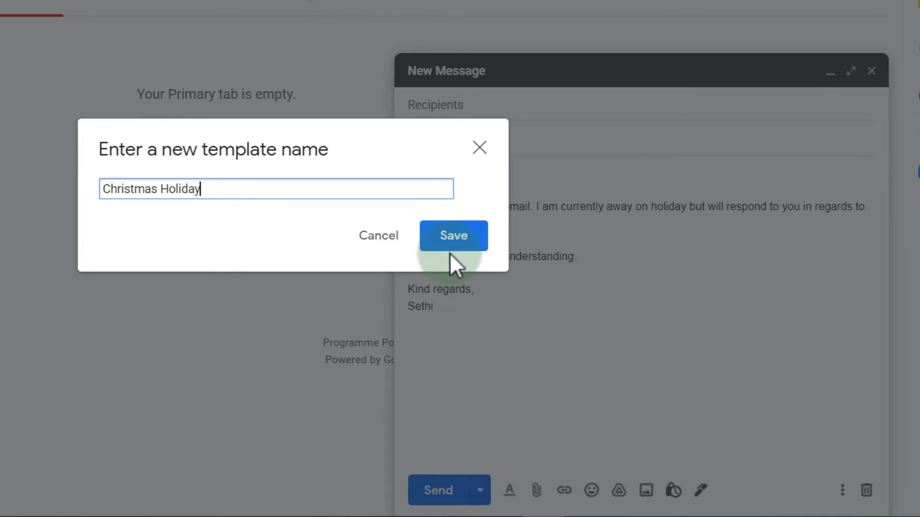
pyautogui.click(453, 235)
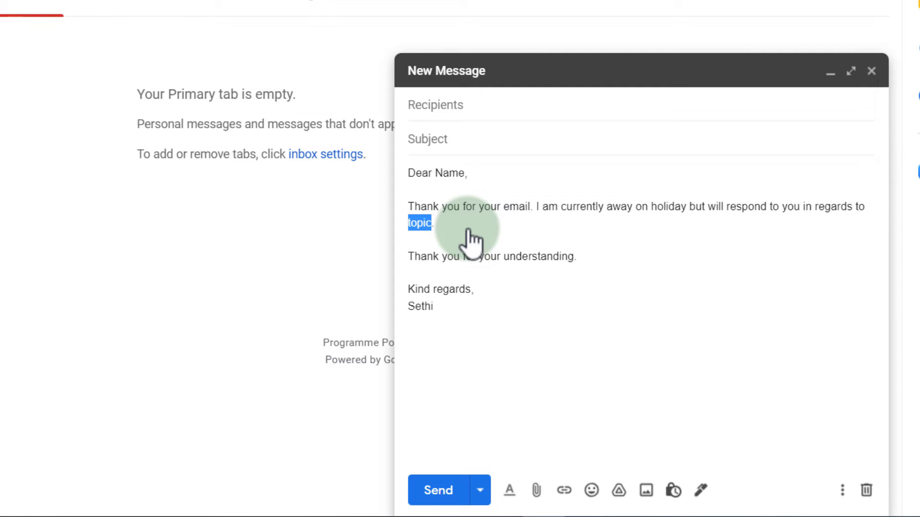
# Close the original draft and start a new message for the template.
pyautogui.click(869, 490)
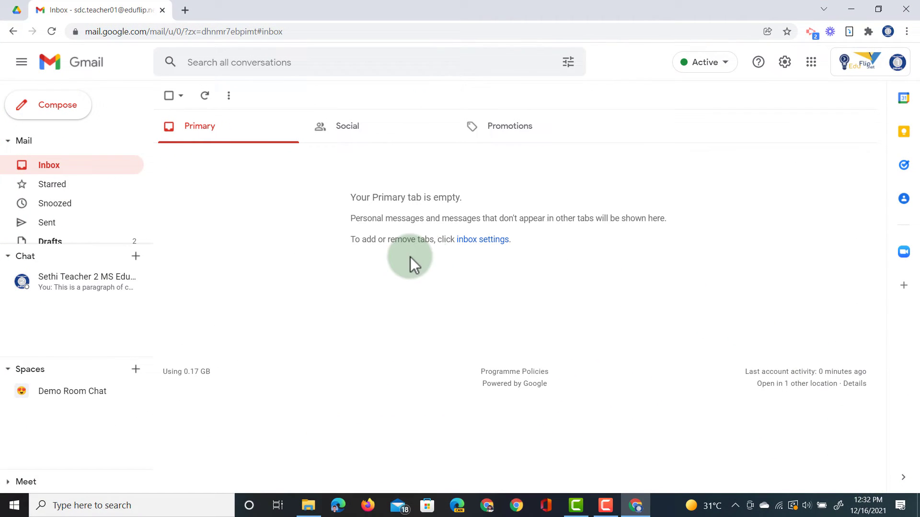
pyautogui.click(48, 105)
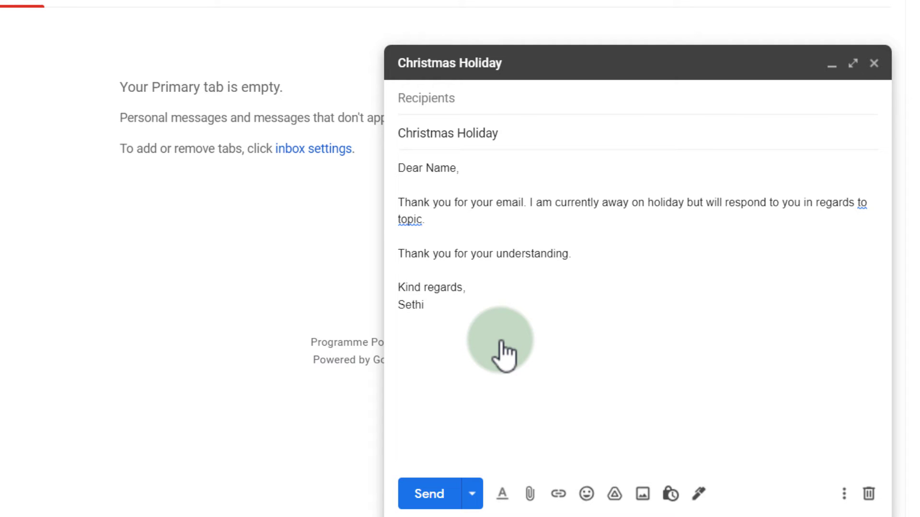
# Replace 'Name' with David and 'topic' with 'the upcoming Summit after Jan 9th'.
pyautogui.click(420, 305)
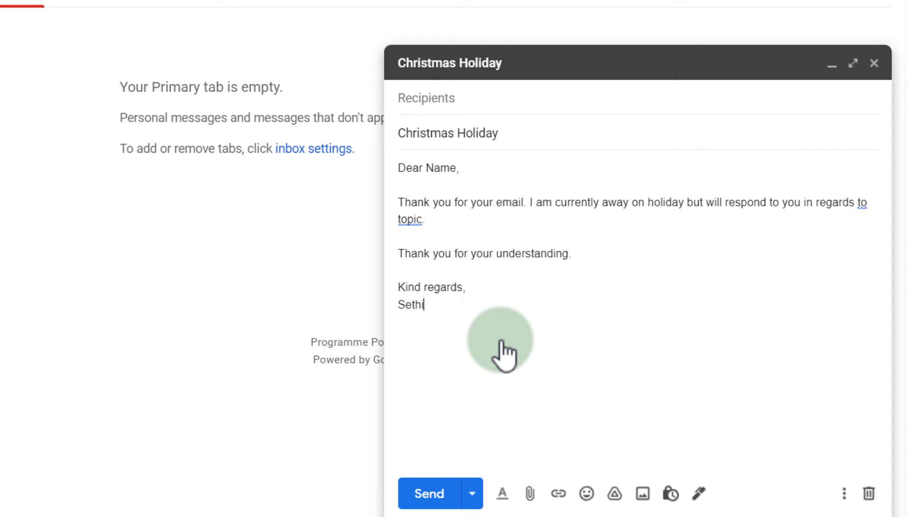
pyautogui.doubleClick(437, 169)
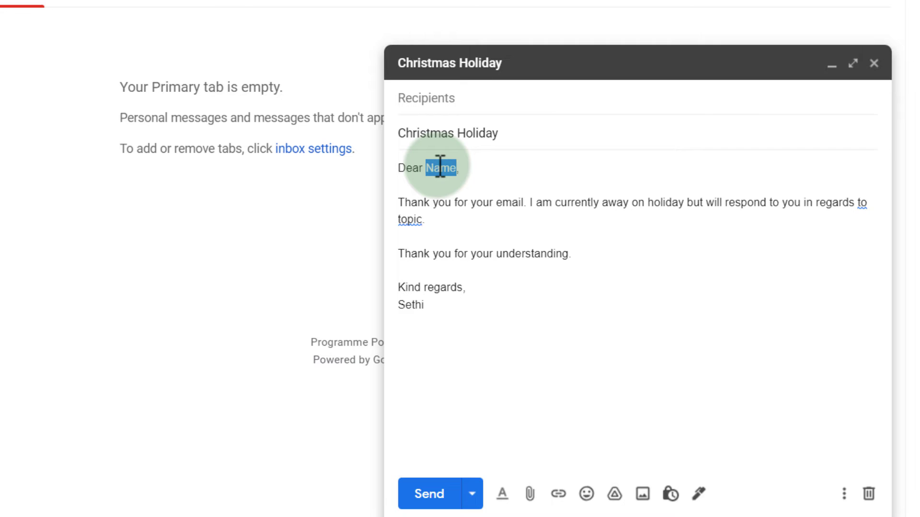
pyautogui.write('David')
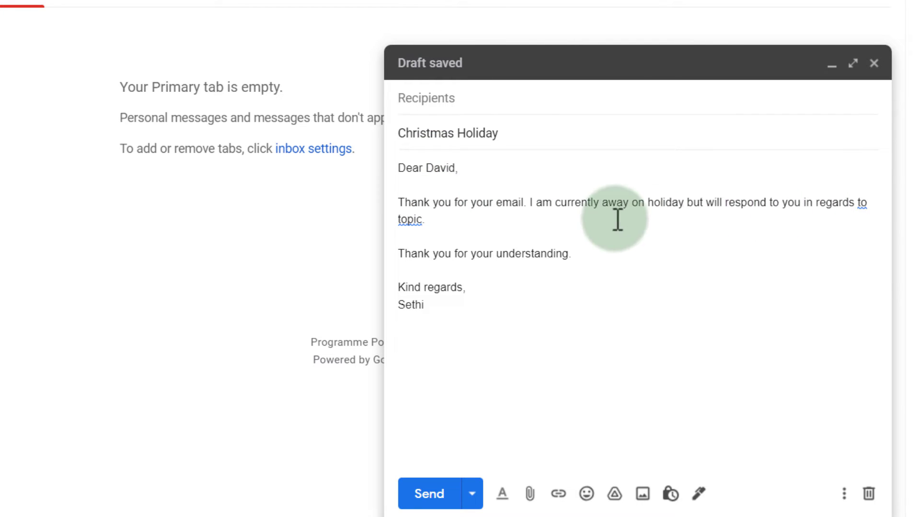
pyautogui.doubleClick(411, 220)
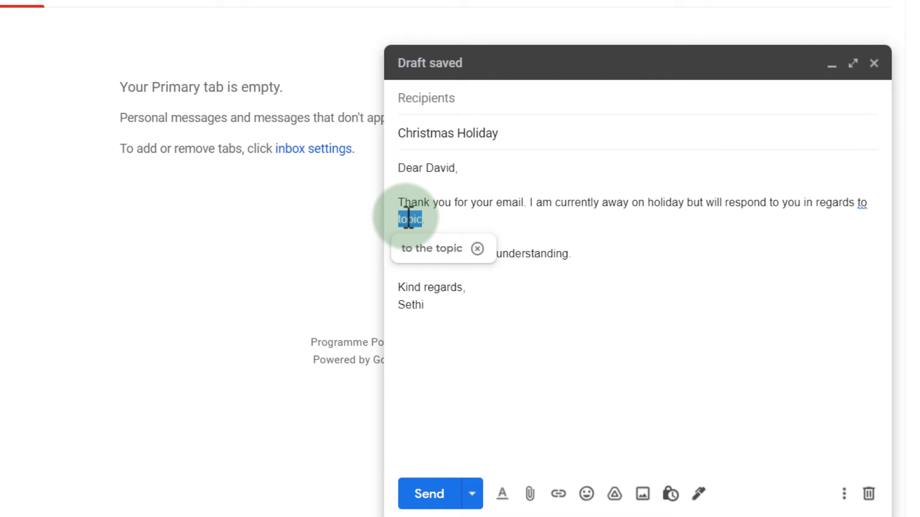
pyautogui.write('the upcoming')
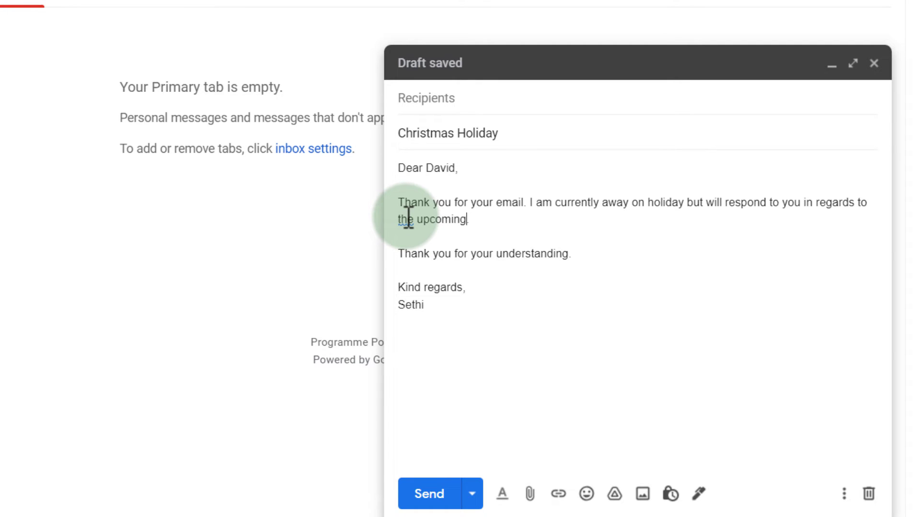
pyautogui.write('Summit')
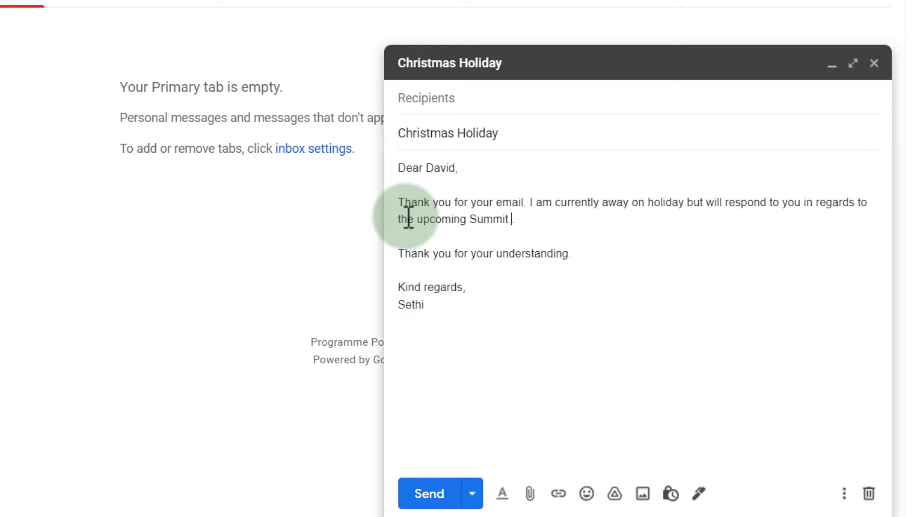
pyautogui.write('after Jan')
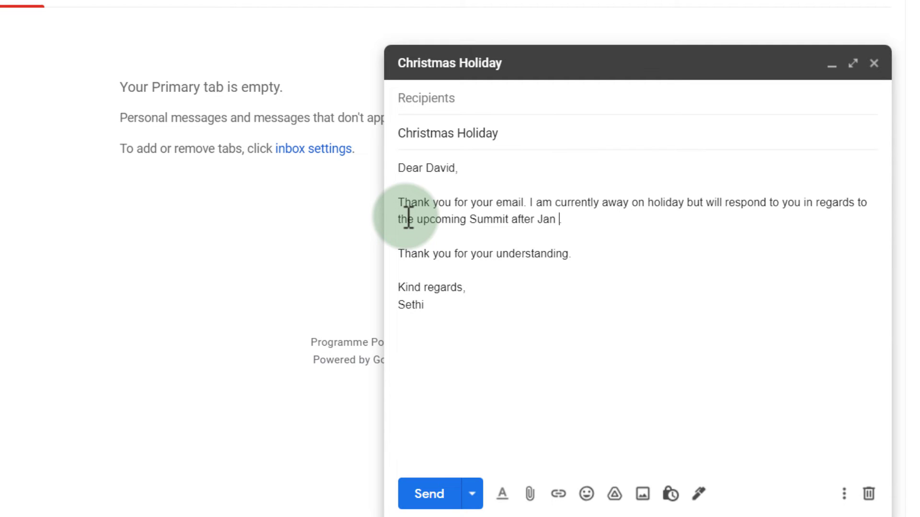
pyautogui.write('9th.')
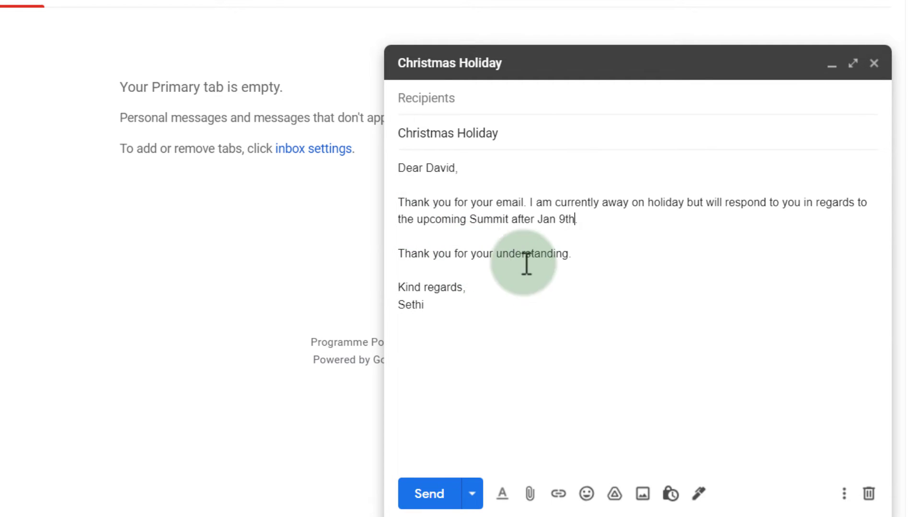